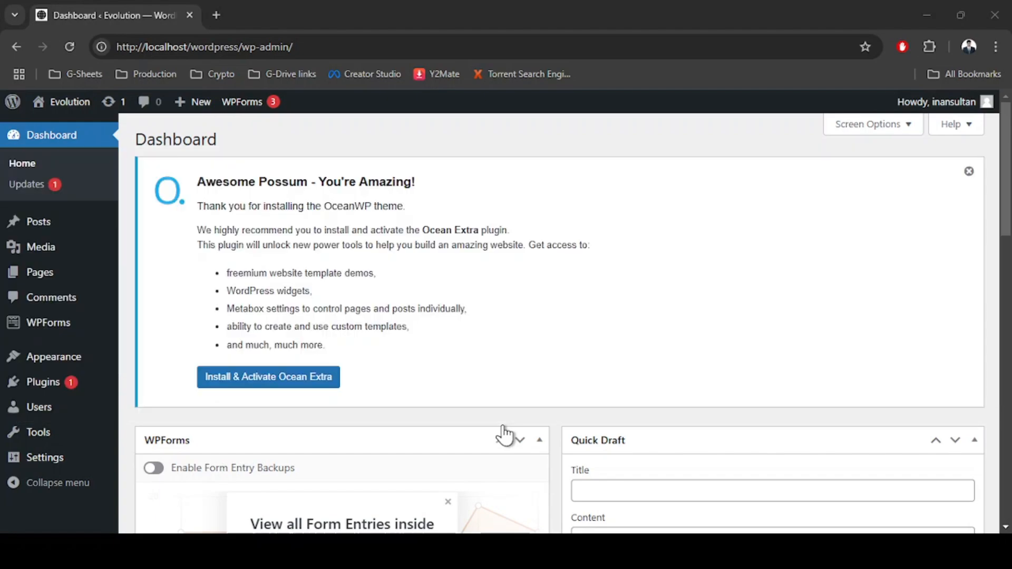
mouse_move(471, 298)
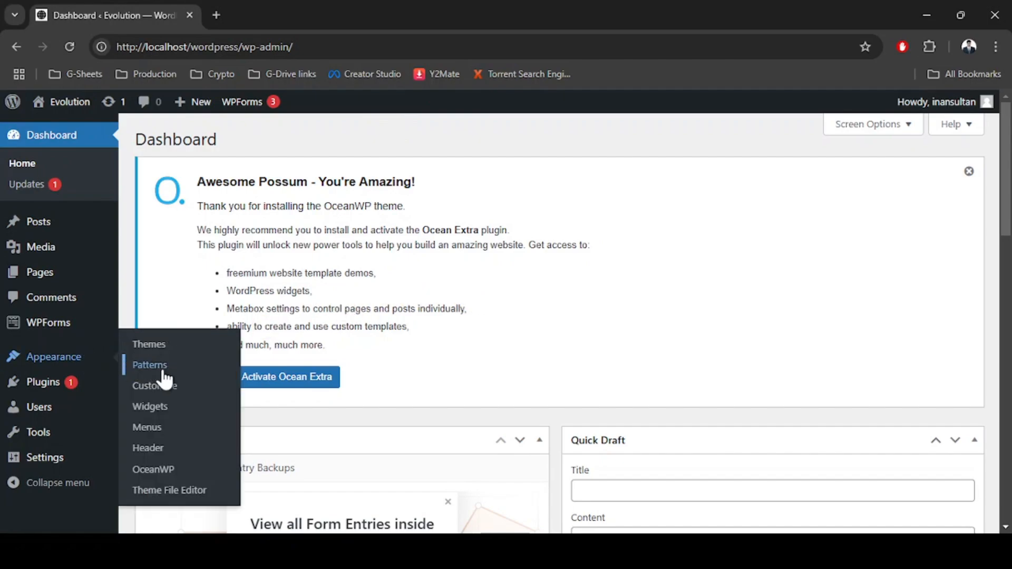
mouse_move(181, 427)
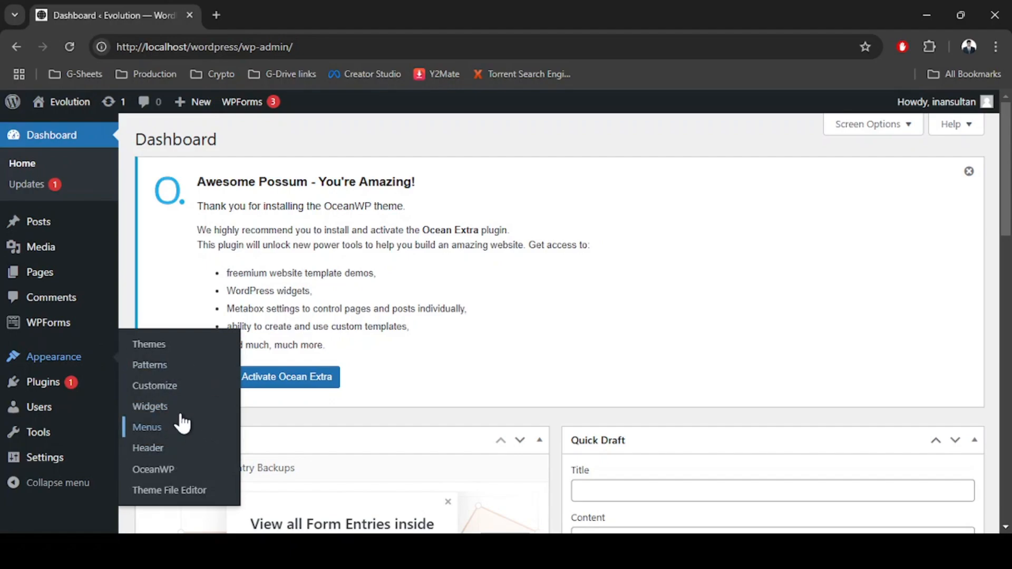
mouse_move(150, 406)
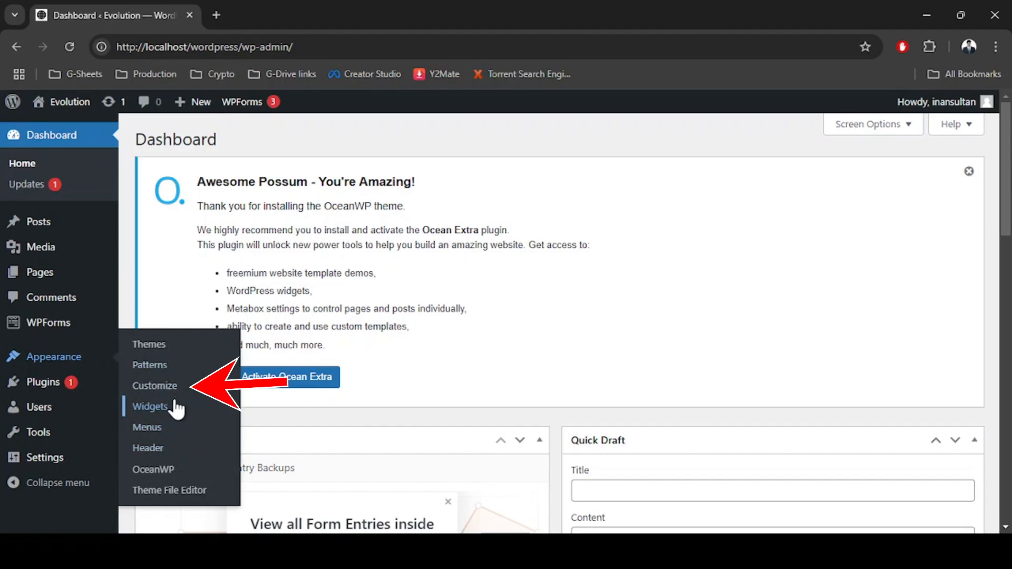
mouse_move(185, 394)
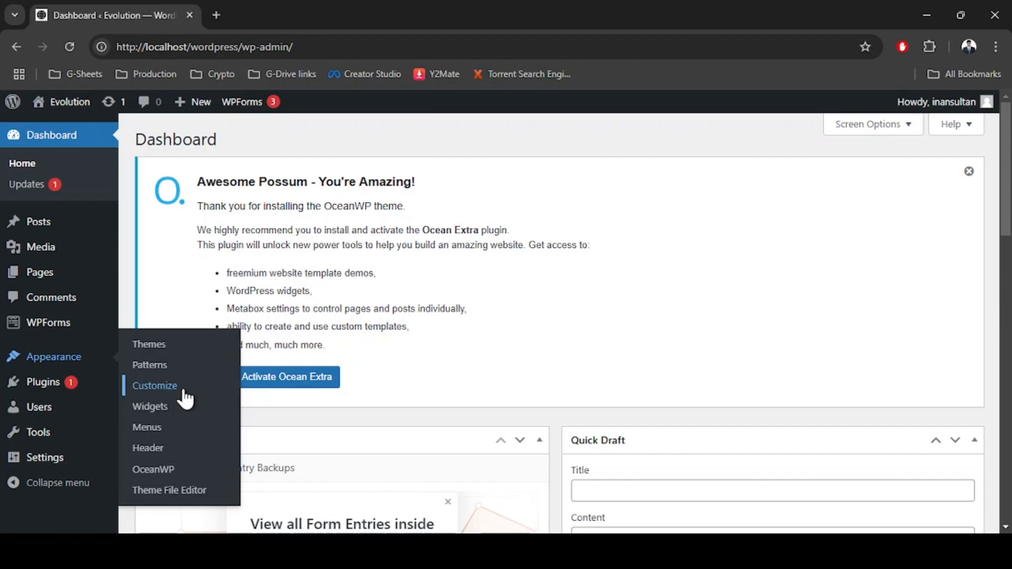
Step: Enter the Customizer from Appearance and reach the Menus panel, which reports no menus yet
click(154, 386)
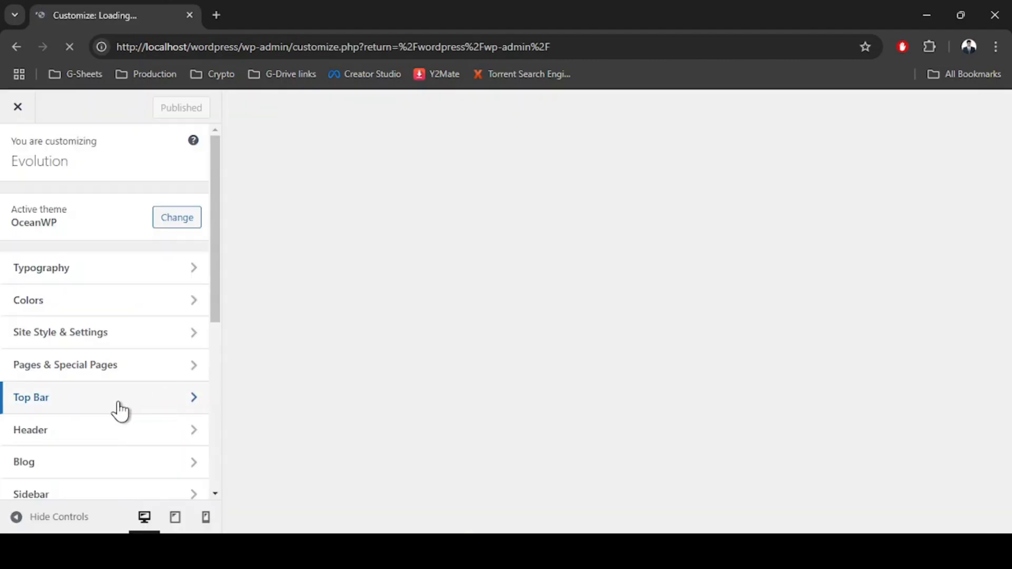
scroll(down, 3)
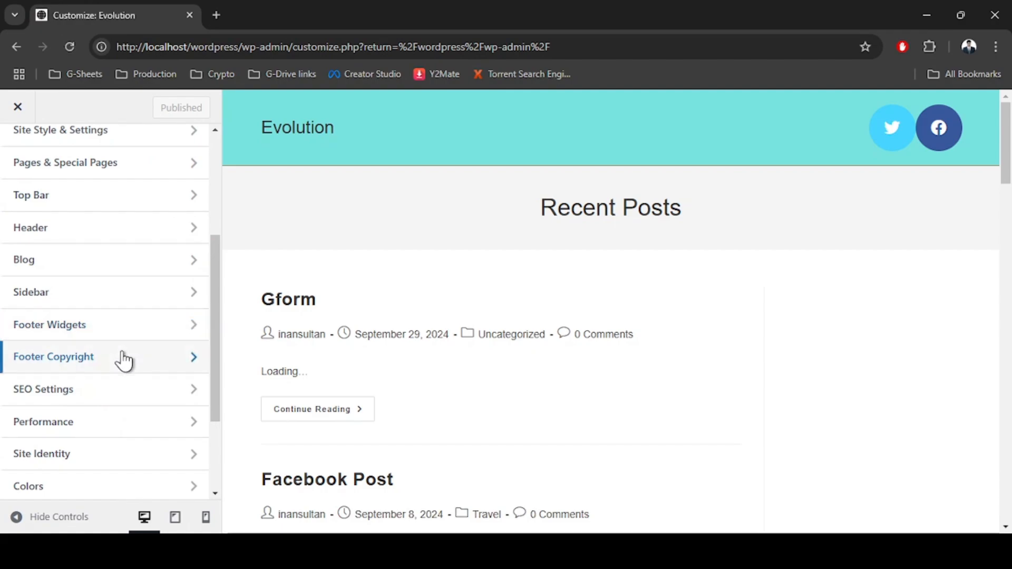
mouse_move(128, 331)
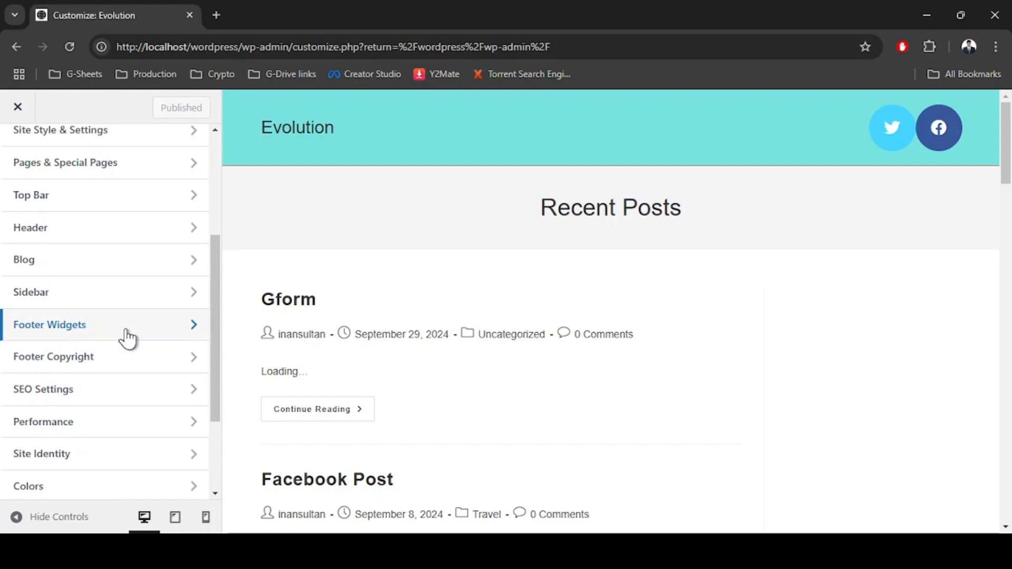
scroll(down, 3)
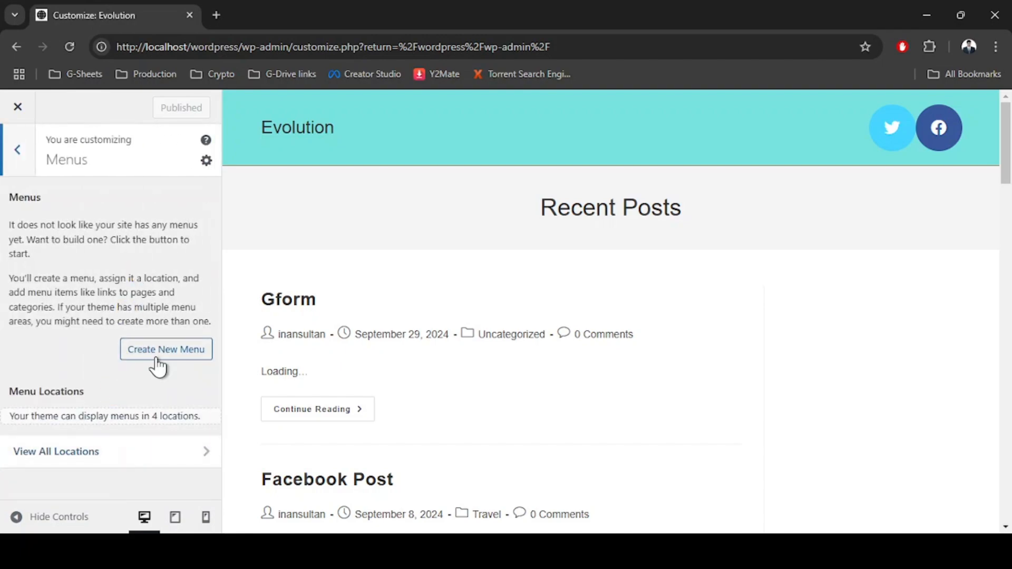
Step: Create a new menu named 'test' assigned to the Footer location and continue to adding links
click(166, 349)
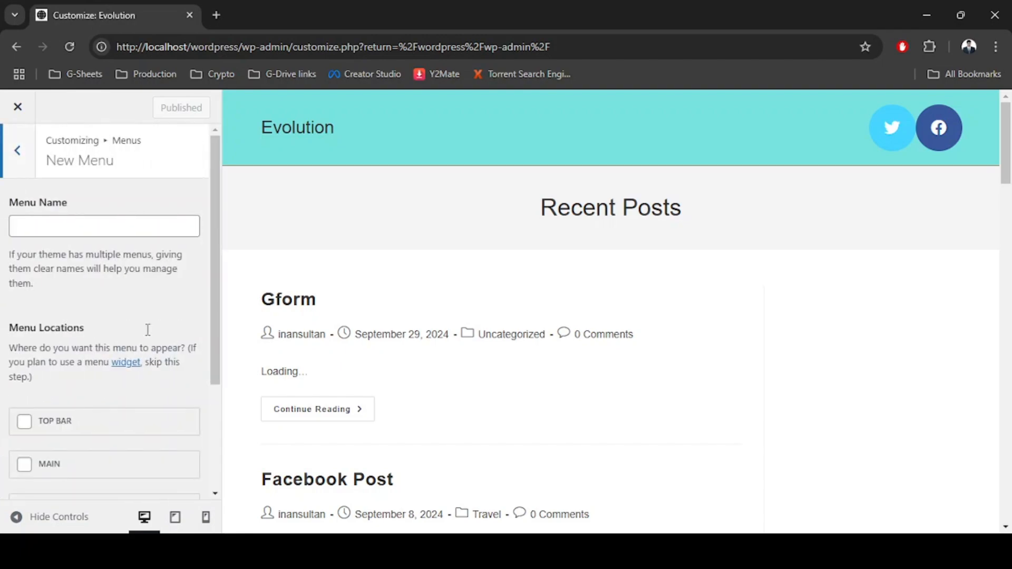
click(103, 226)
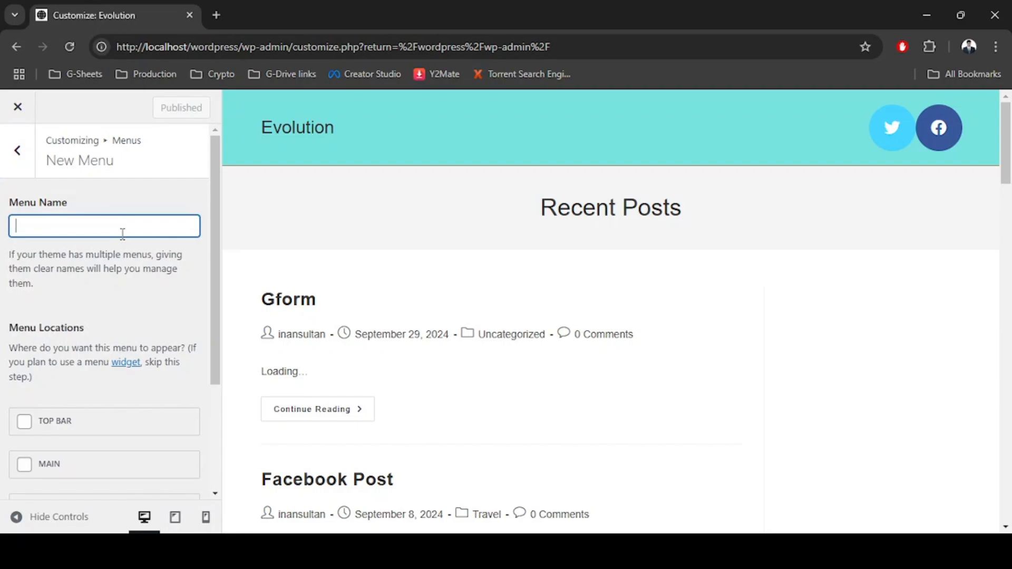
text(test)
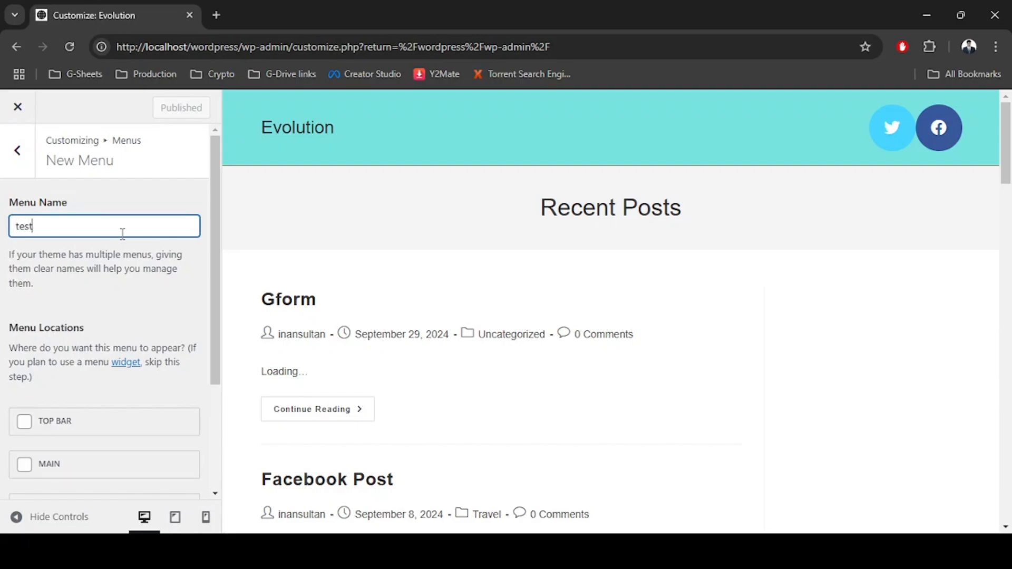
scroll(down, 3)
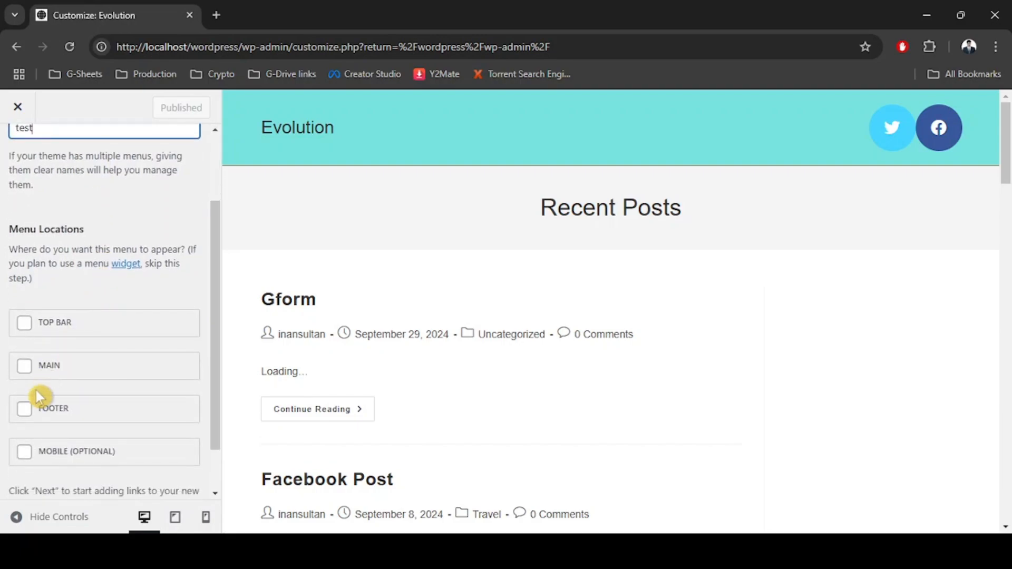
click(24, 407)
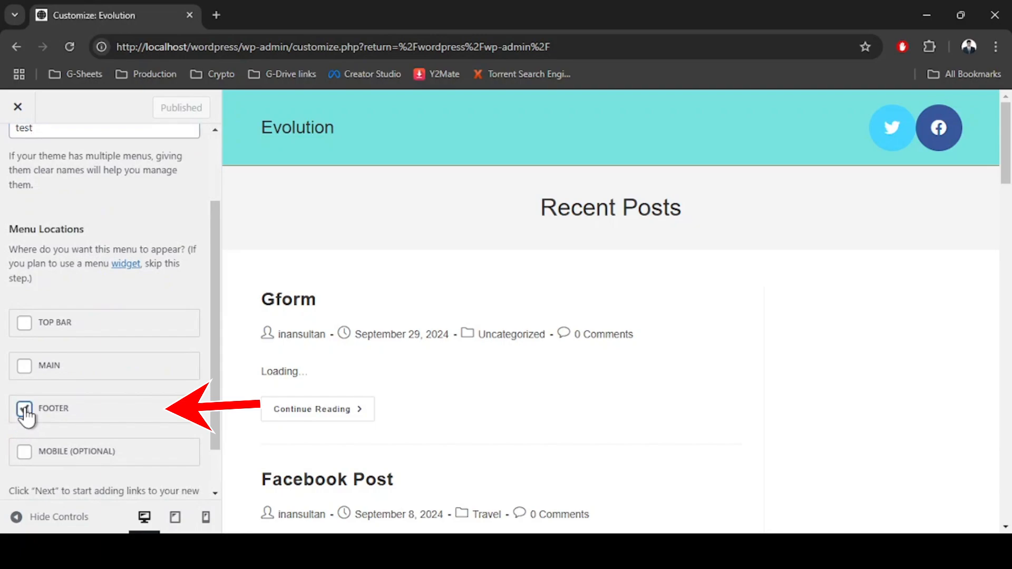
click(25, 408)
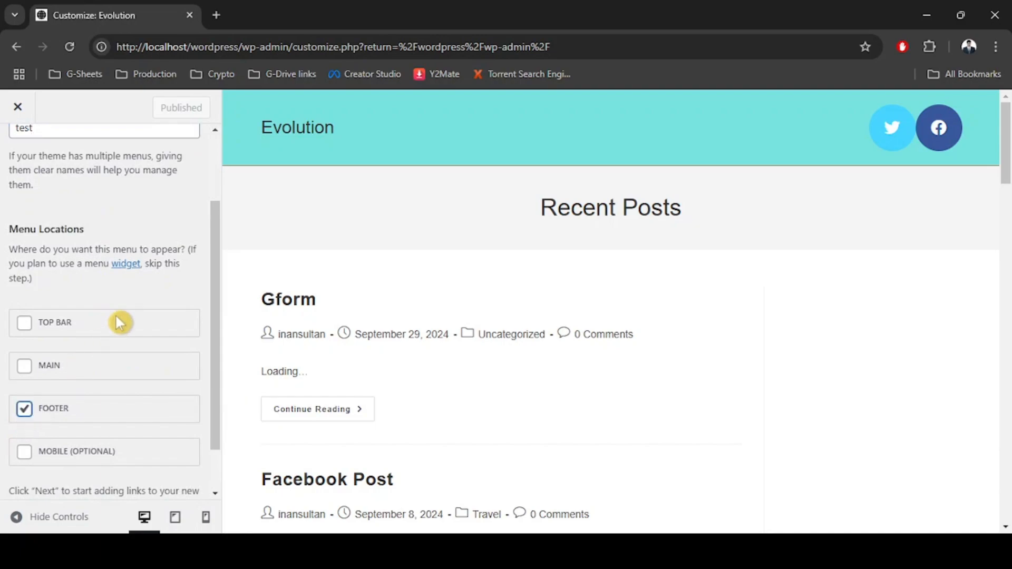
scroll(down, 3)
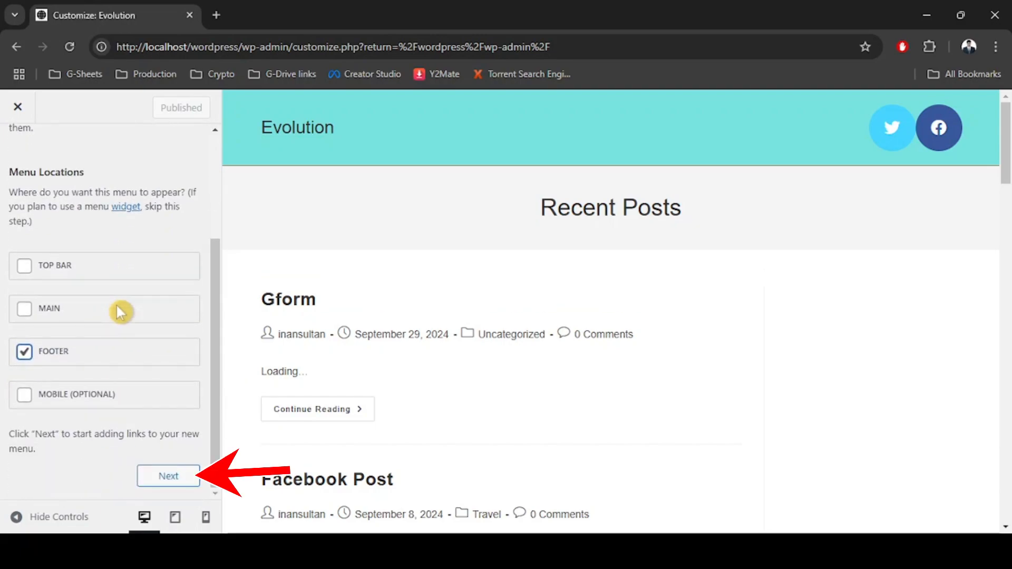
click(168, 475)
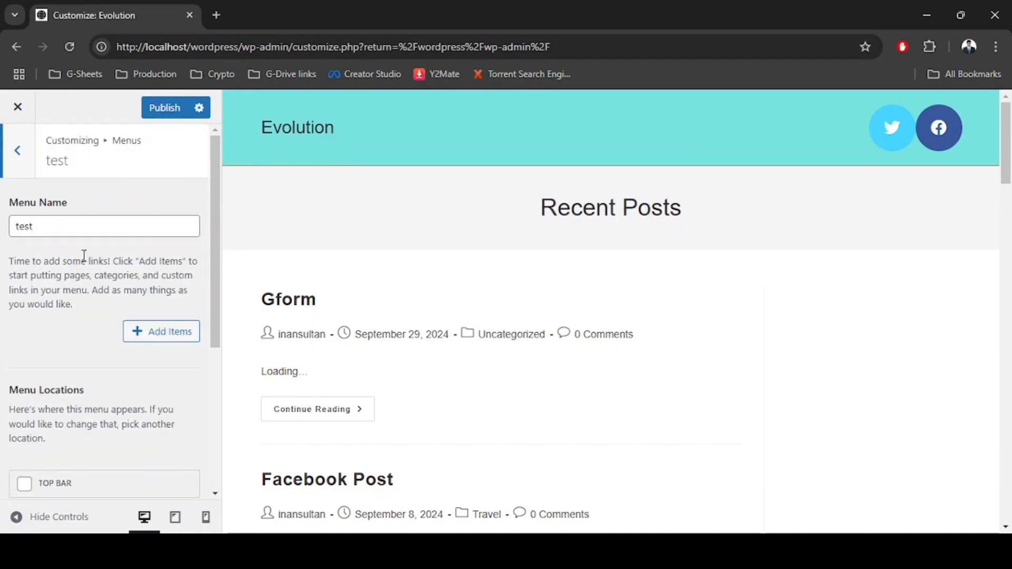
mouse_move(149, 131)
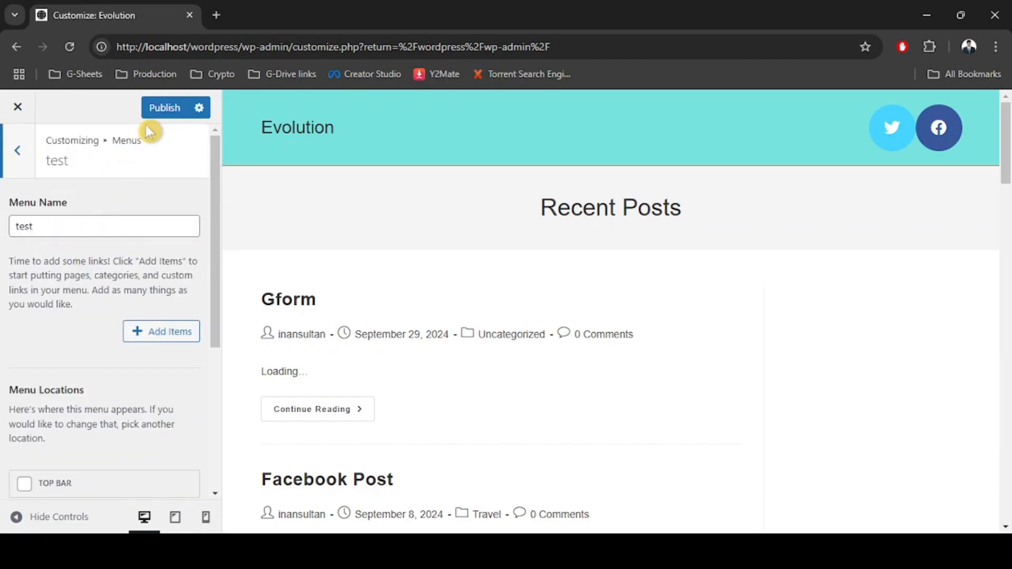
Step: Publish the new 'test' footer menu and return to its editing panel
click(163, 108)
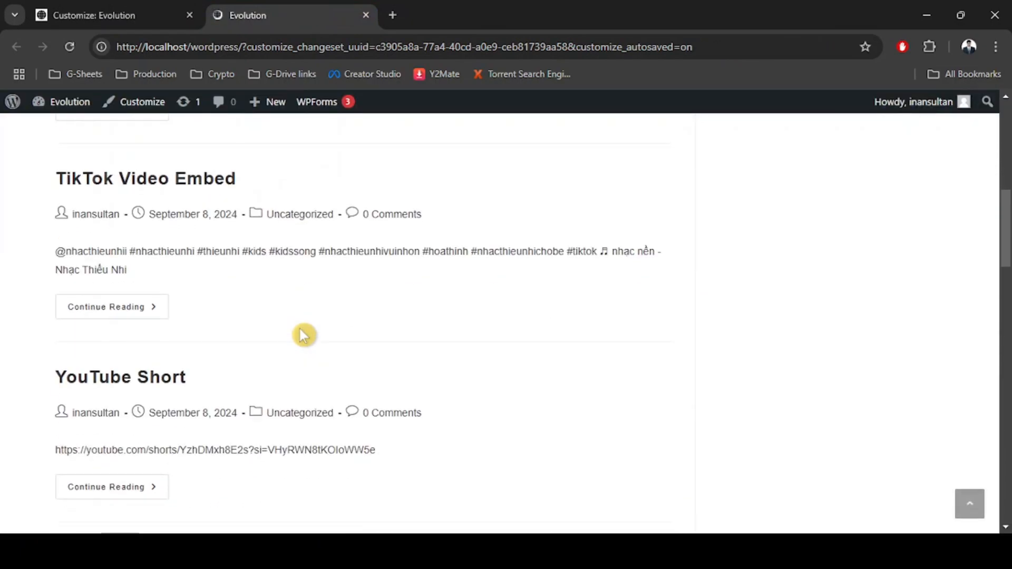
scroll(down, 3)
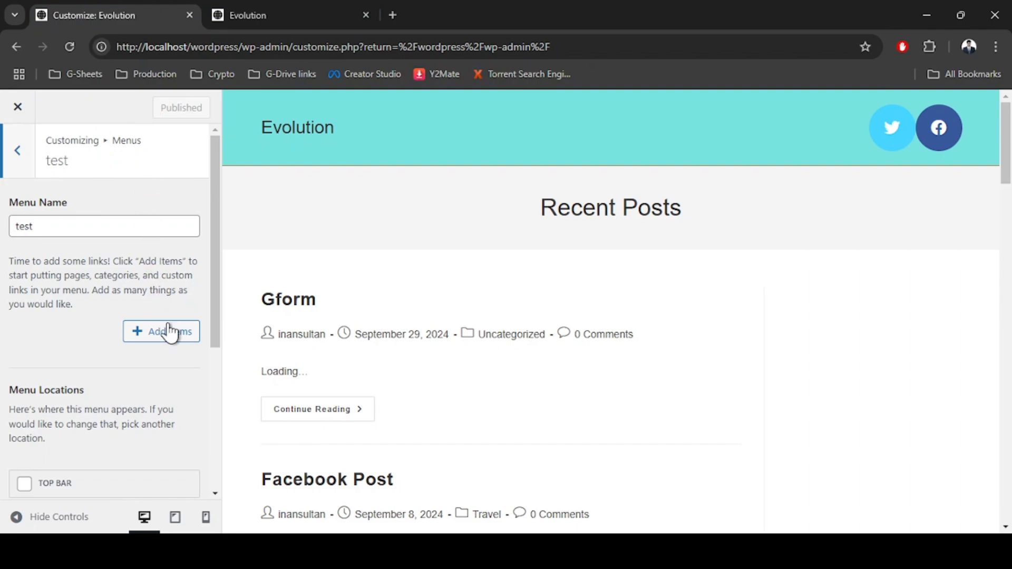
mouse_move(160, 339)
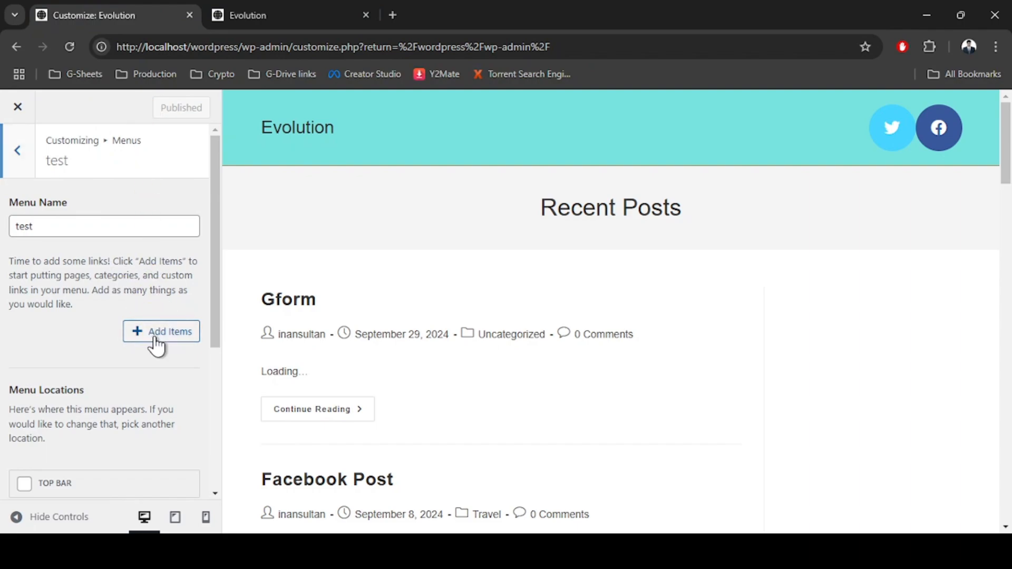
Step: Collapse the Pages section in the Add Items panel so all item categories are folded
click(160, 331)
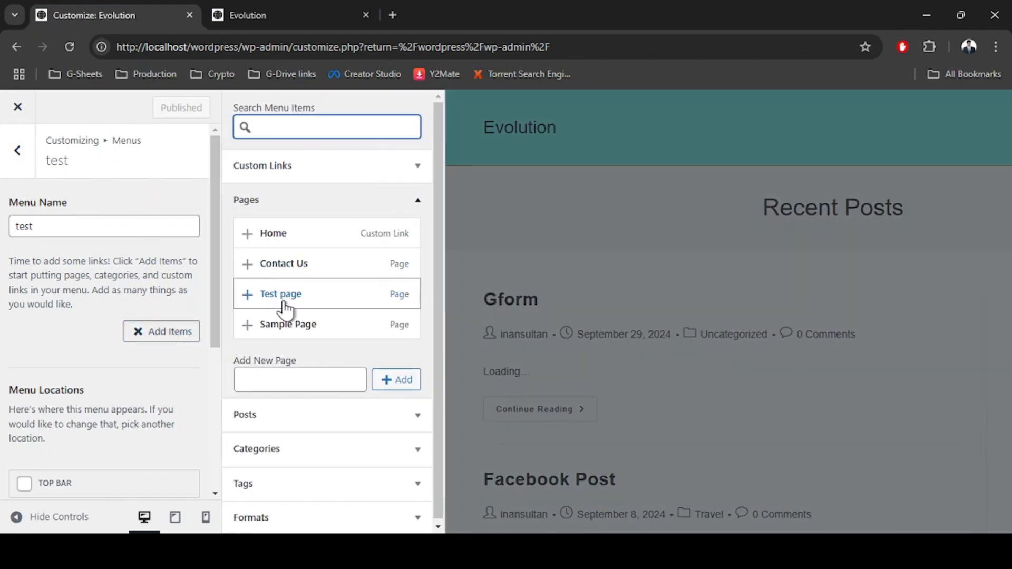
mouse_move(347, 197)
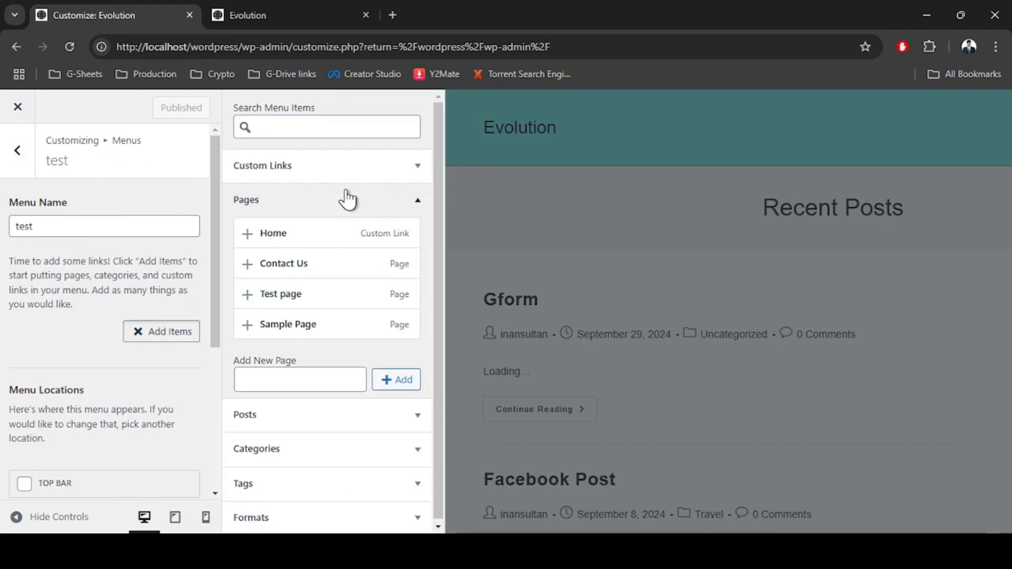
click(326, 199)
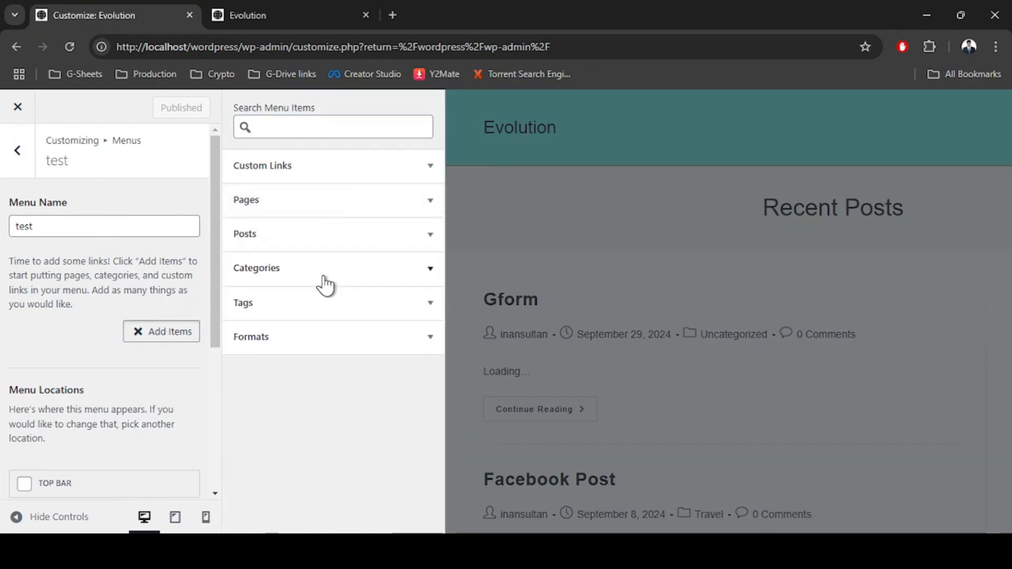
mouse_move(329, 194)
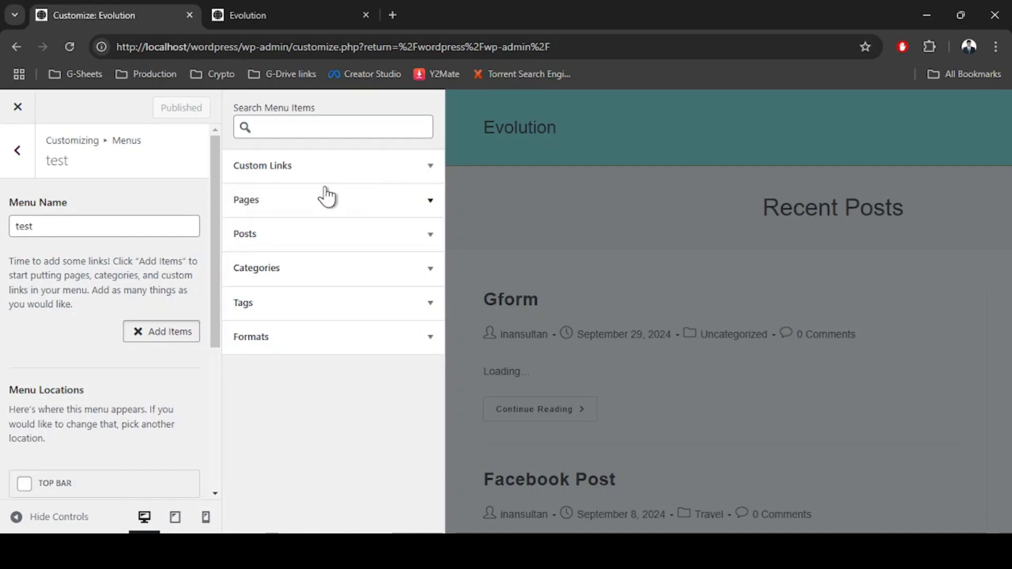
mouse_move(313, 311)
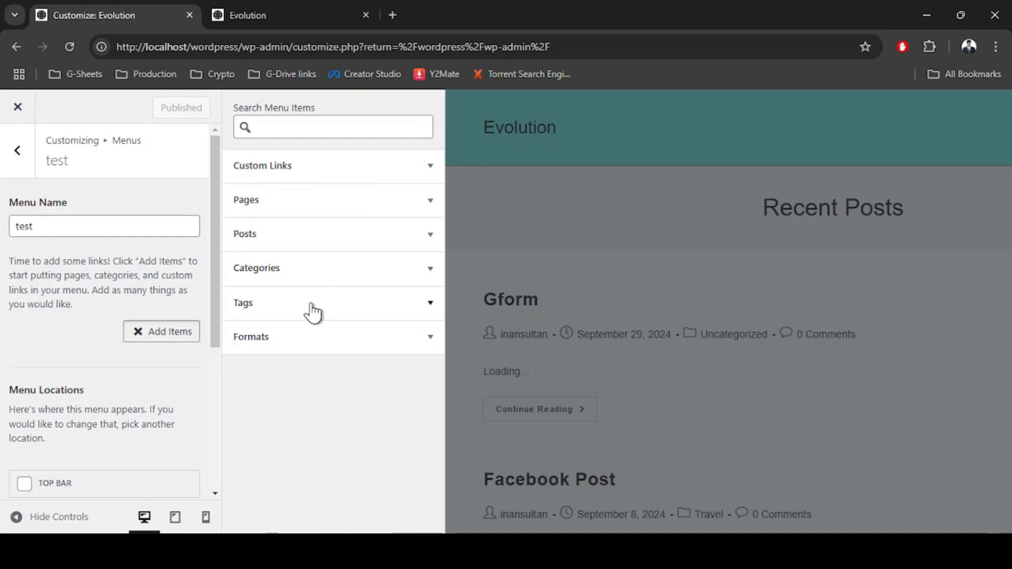
mouse_move(320, 169)
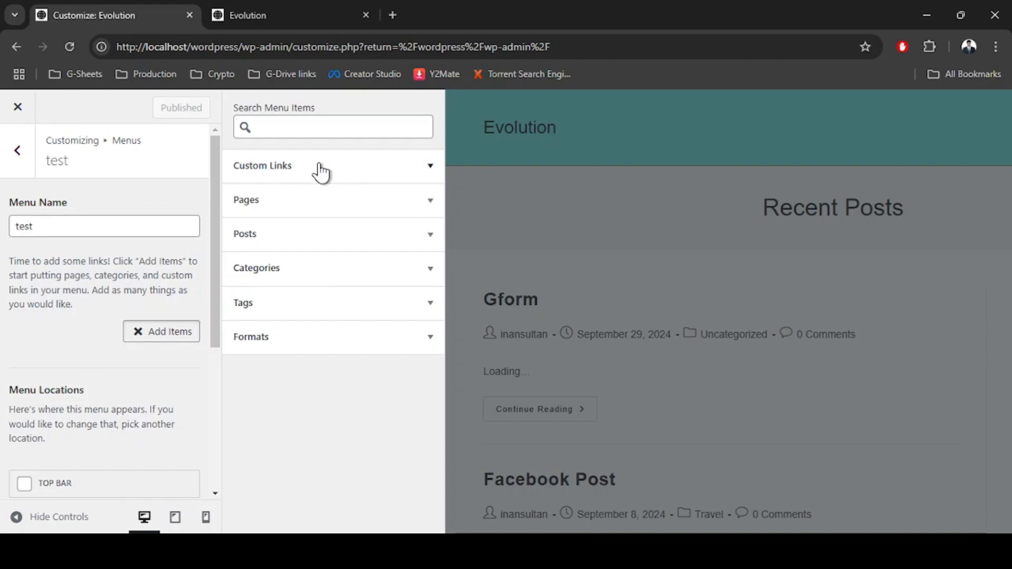
Step: Add a custom link to fb.com/is with link text 'Facebook' to the test menu
click(332, 165)
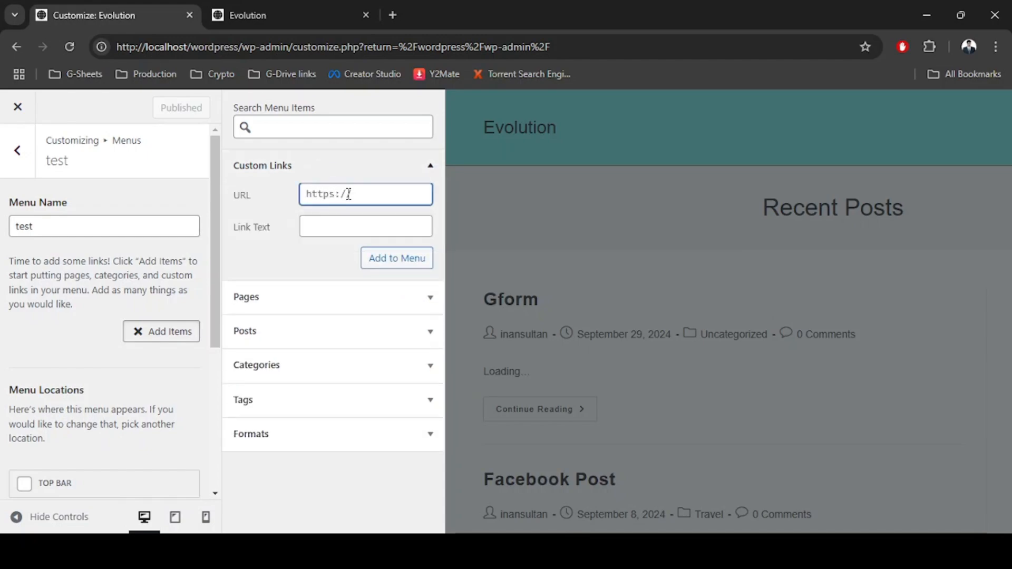
text(fb.com/is)
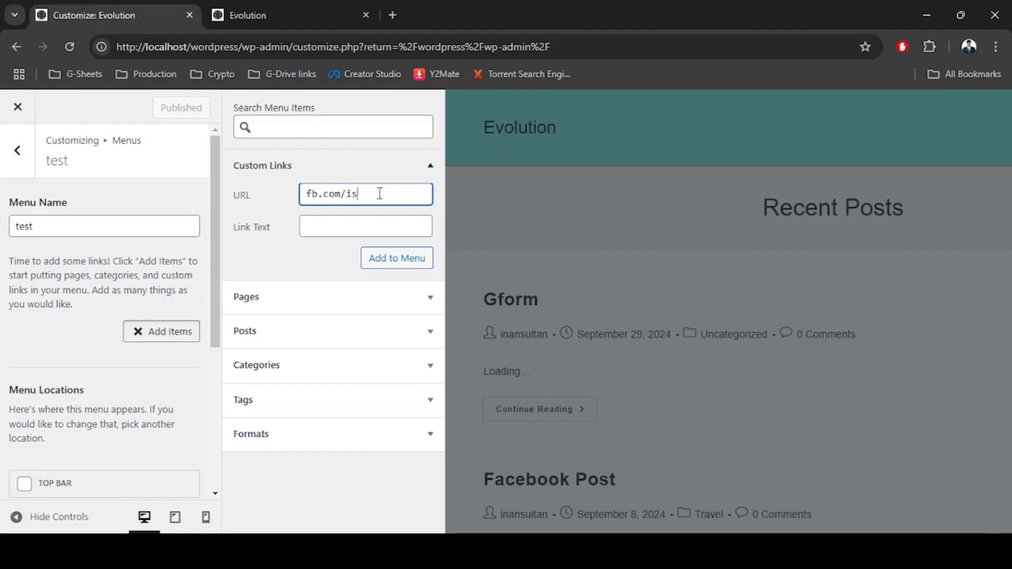
mouse_move(374, 194)
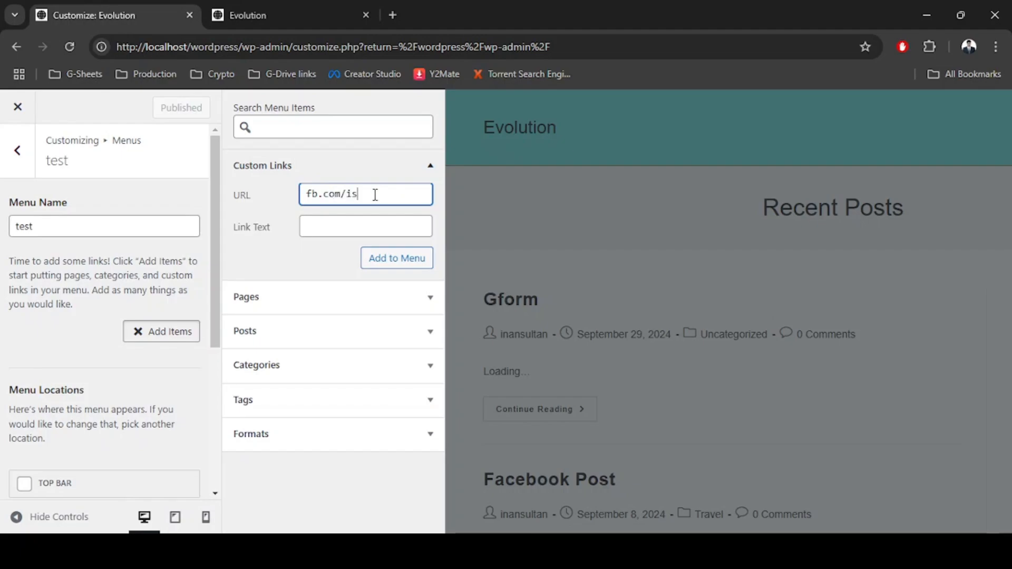
click(365, 226)
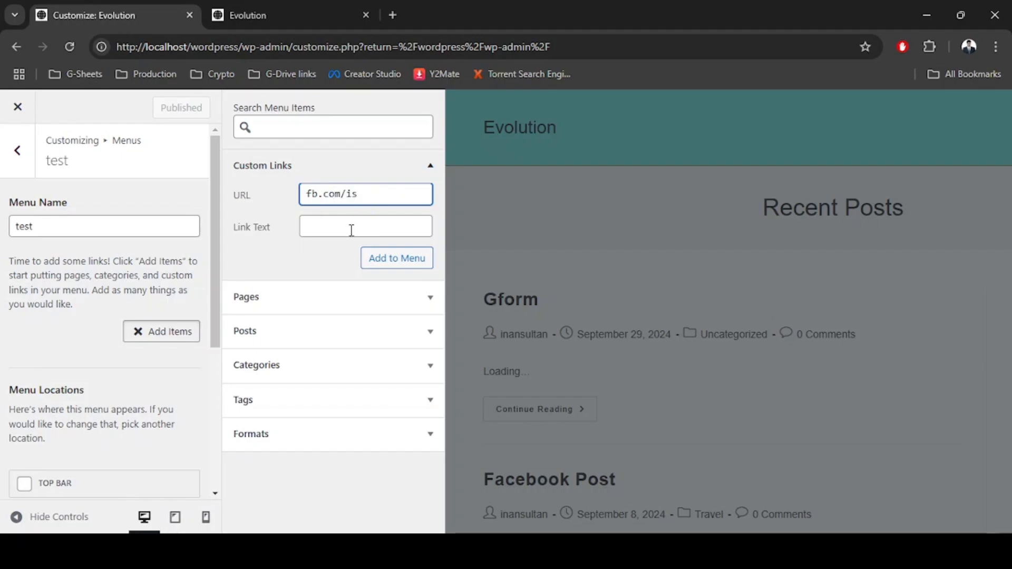
click(364, 225)
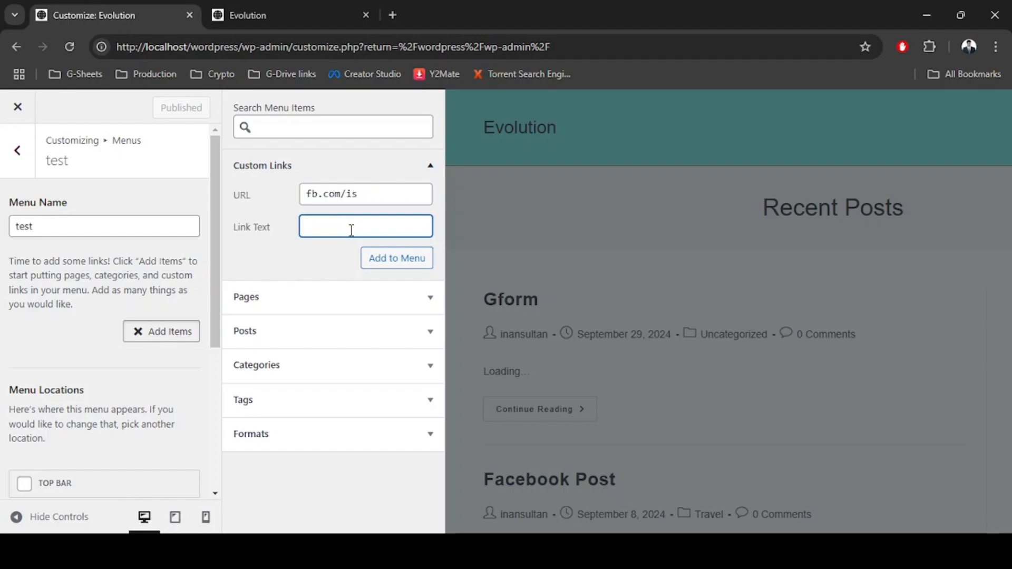
text(Fa)
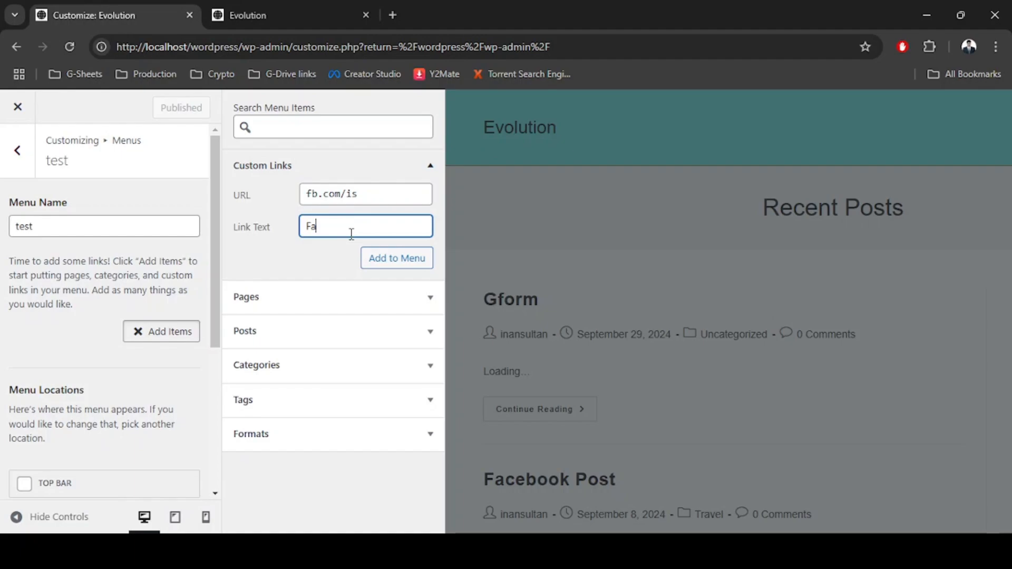
text(cebook)
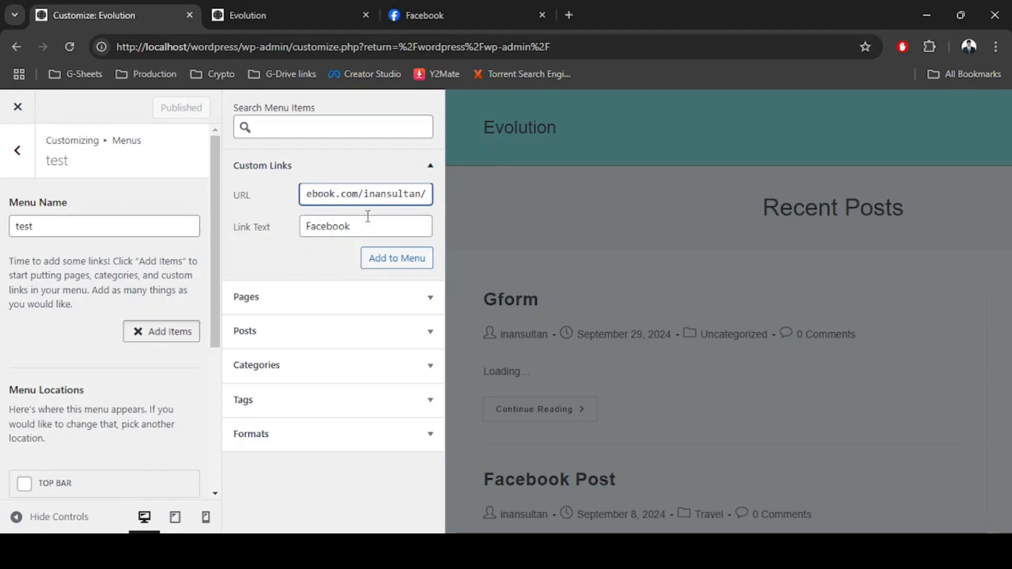
click(397, 257)
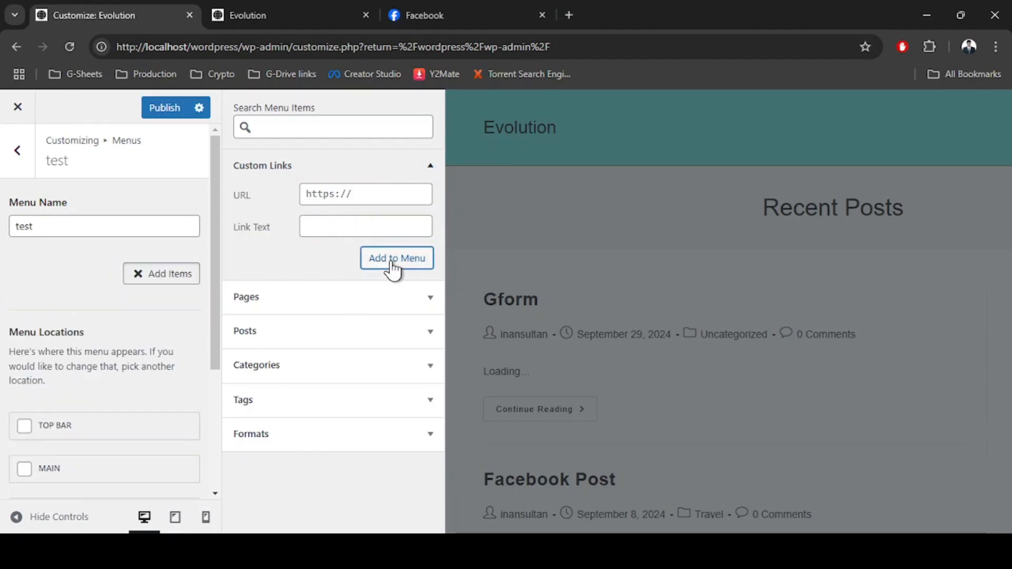
click(397, 257)
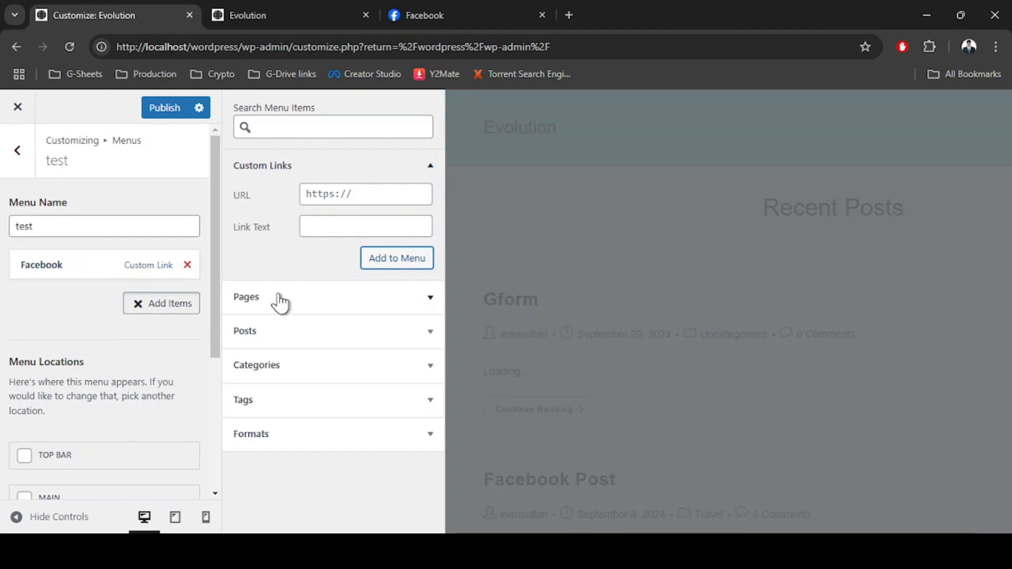
mouse_move(243, 160)
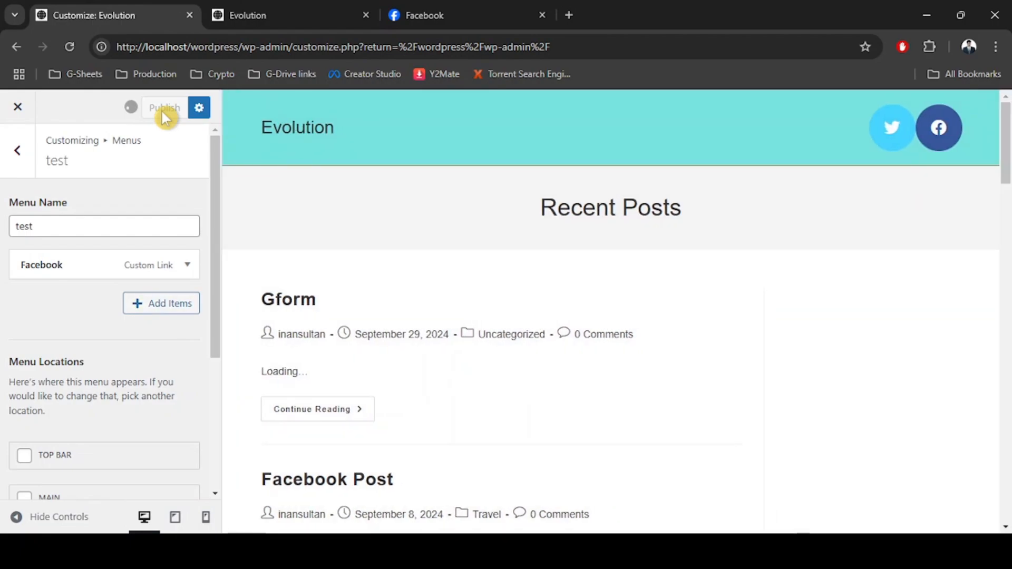
Step: Scroll the live preview down to the footer showing the Facebook link
scroll(down, 3)
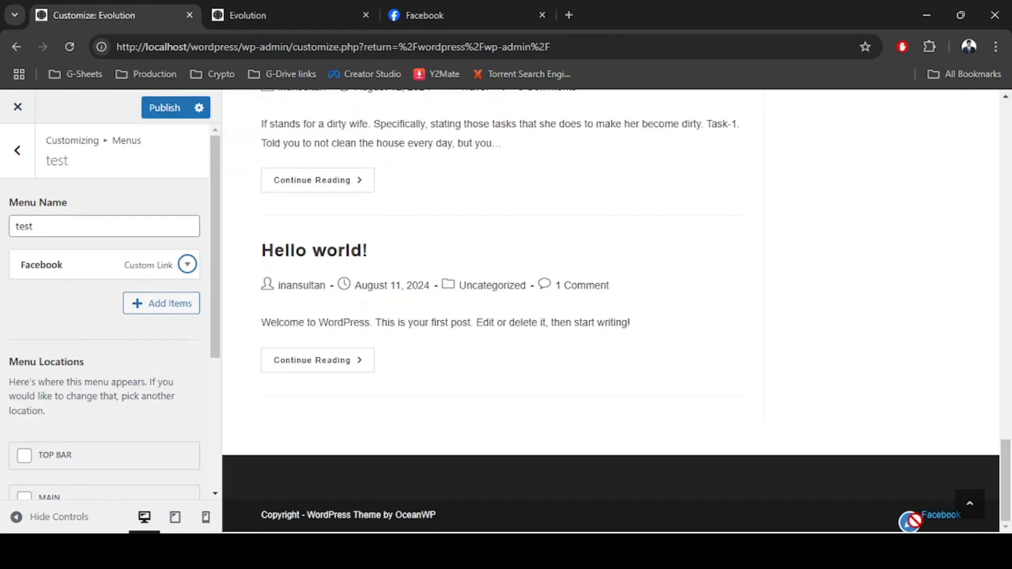
Step: Publish the menu changes and view the live site's footer with the Facebook link
click(163, 107)
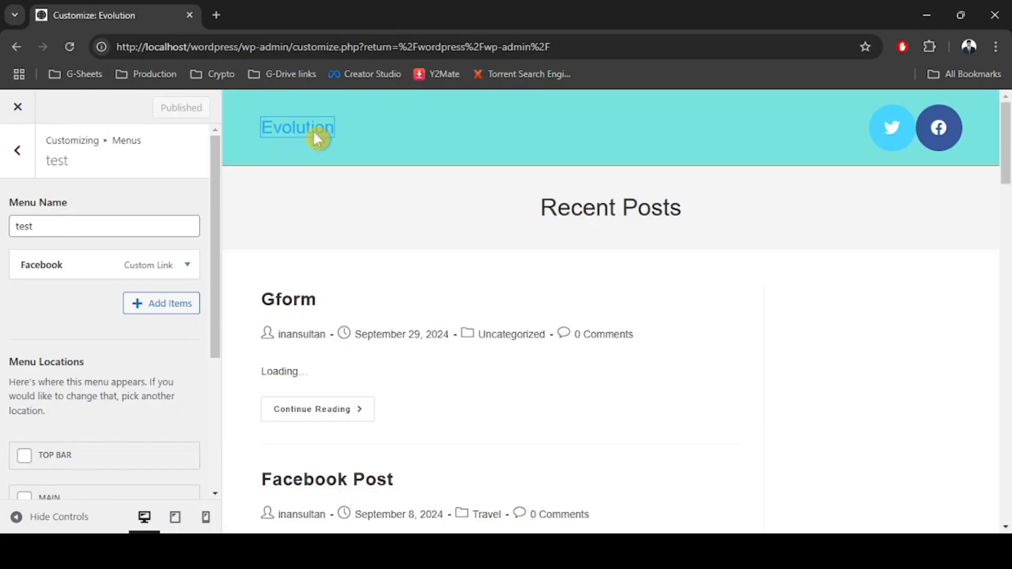
click(298, 126)
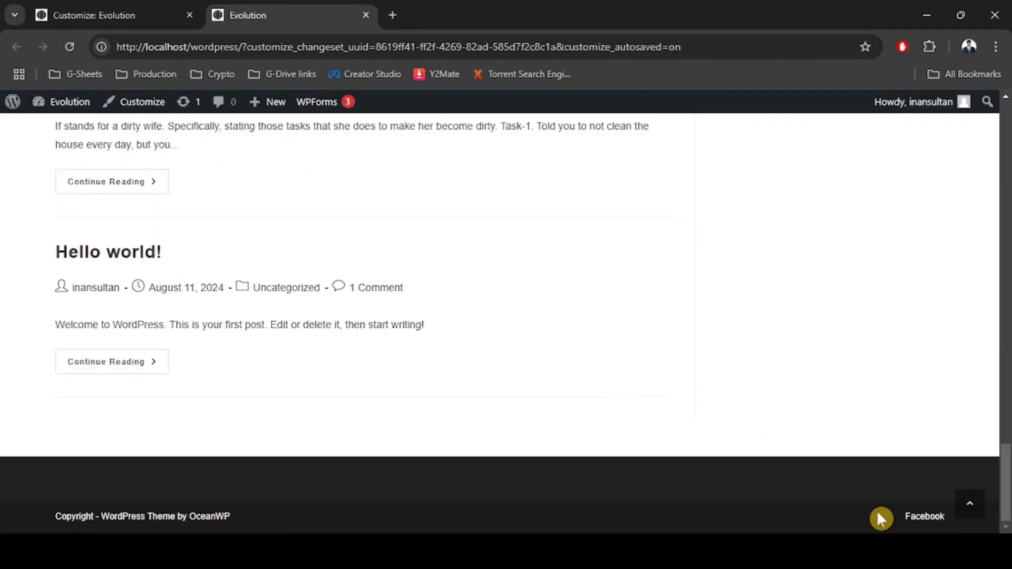
mouse_move(925, 517)
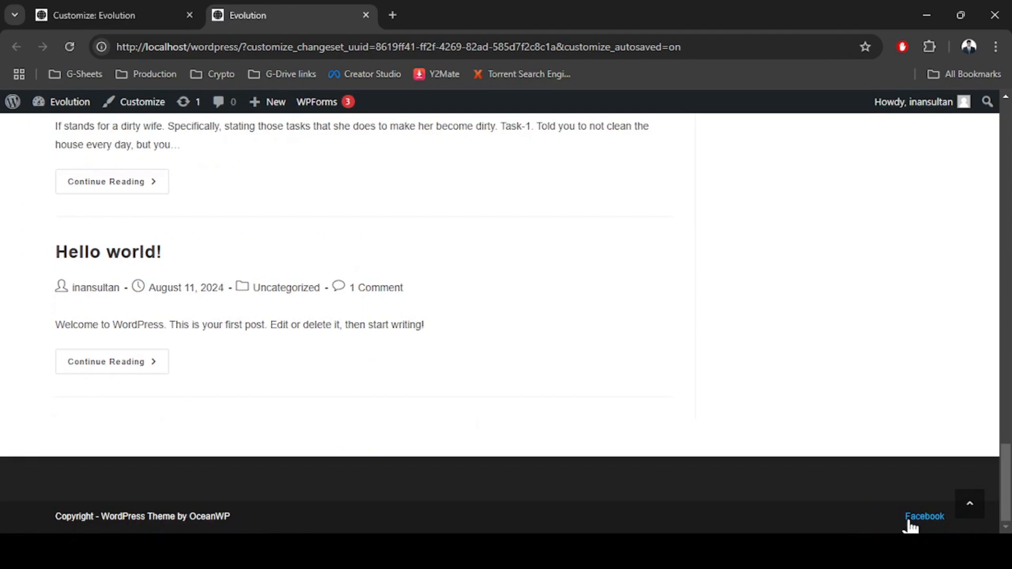